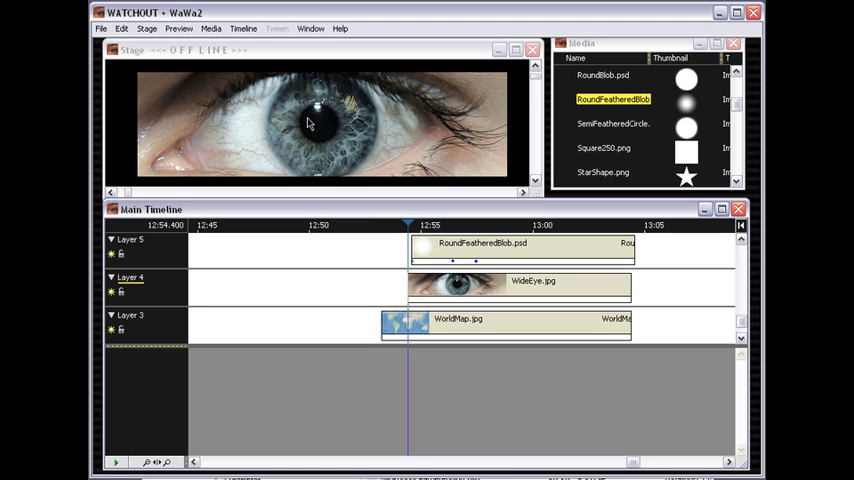
pyautogui.moveTo(303, 123)
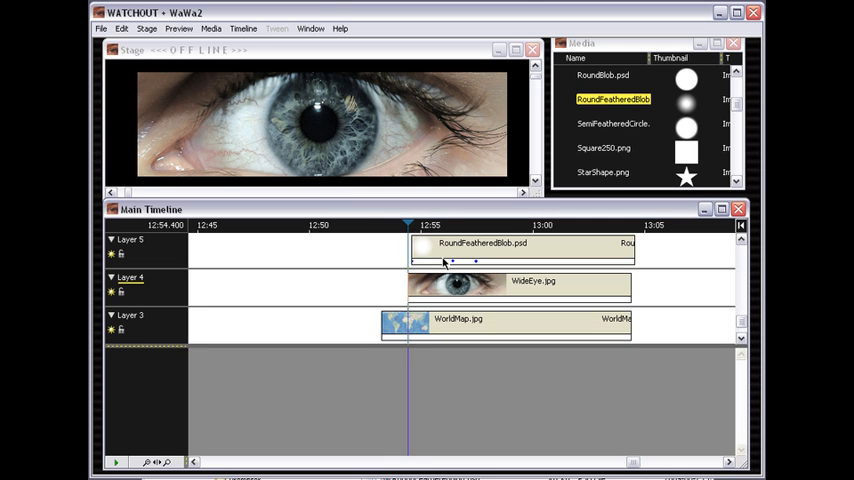
pyautogui.moveTo(447, 263)
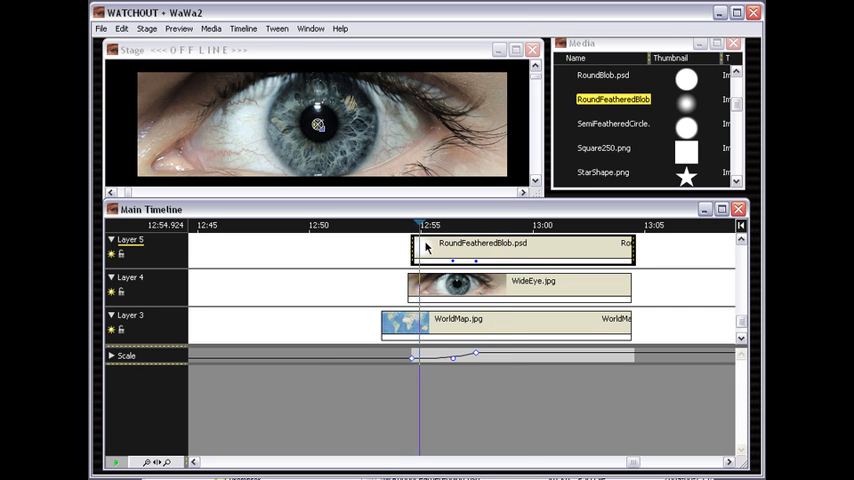
# Enable Suppress Rendering on the RoundFeatheredBlob cue so it acts as a mask only
pyautogui.moveTo(422, 225); pyautogui.dragTo(448, 225)
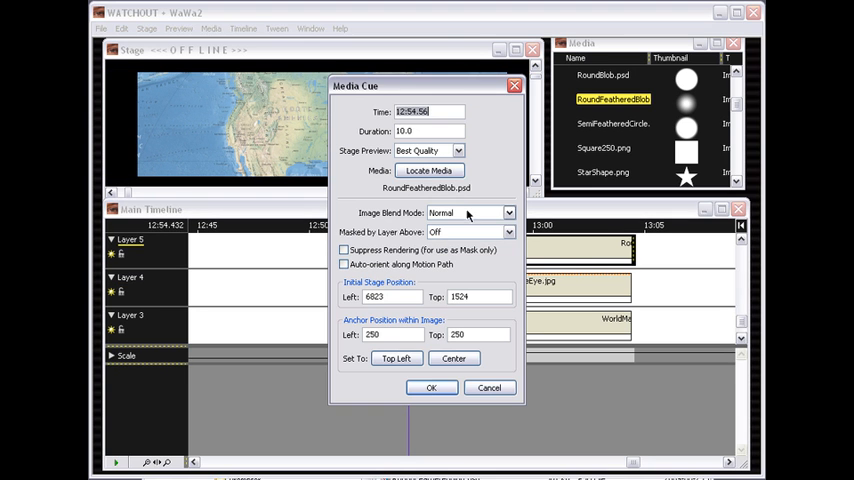
pyautogui.click(344, 250)
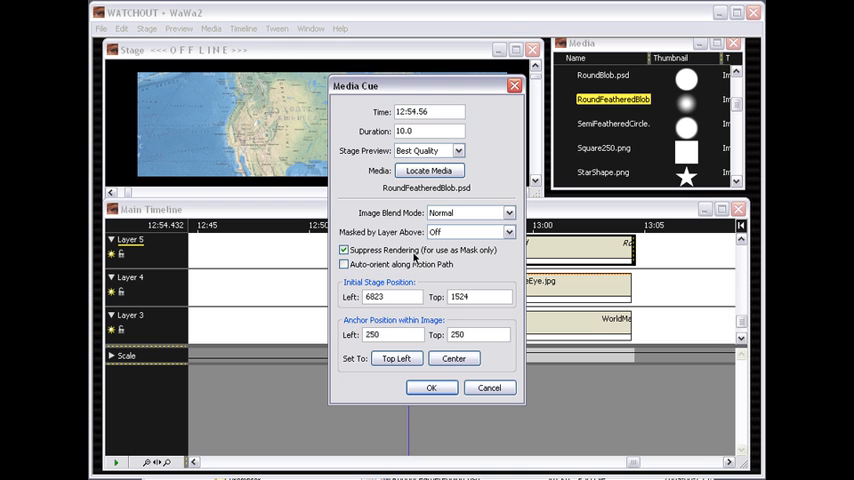
pyautogui.click(431, 387)
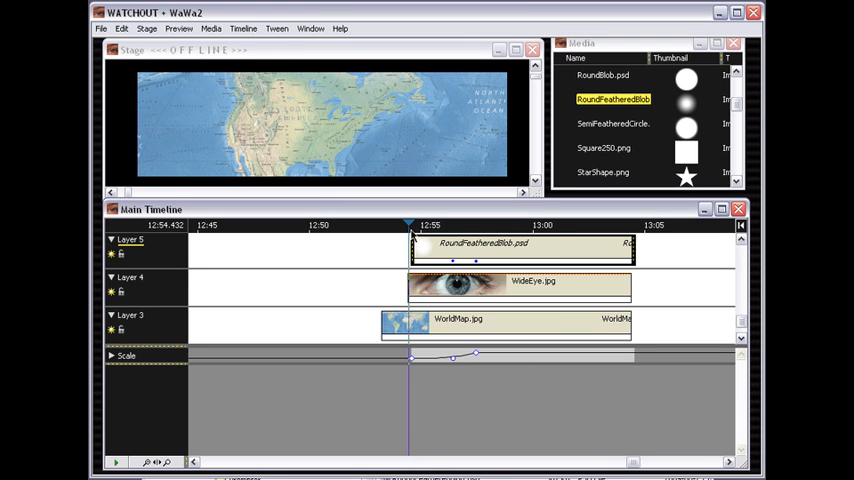
pyautogui.moveTo(383, 252)
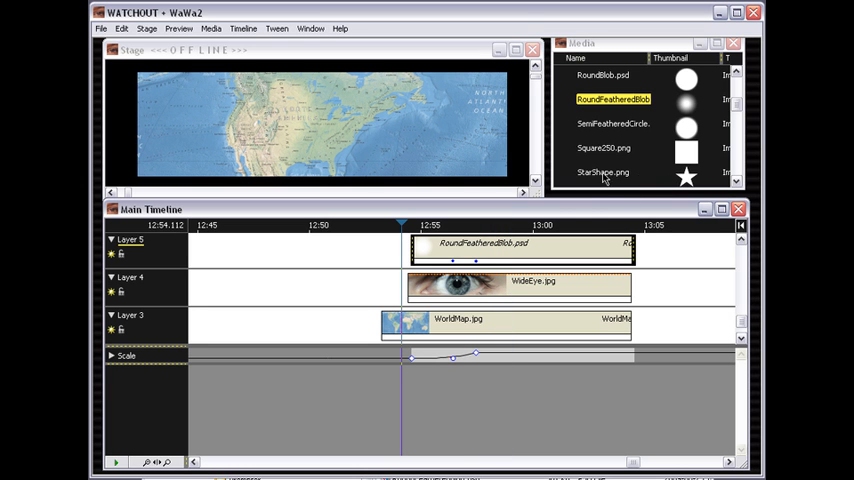
# Swap the Layer 5 mask cue's media to StarShape.png from the Media window
pyautogui.click(602, 171)
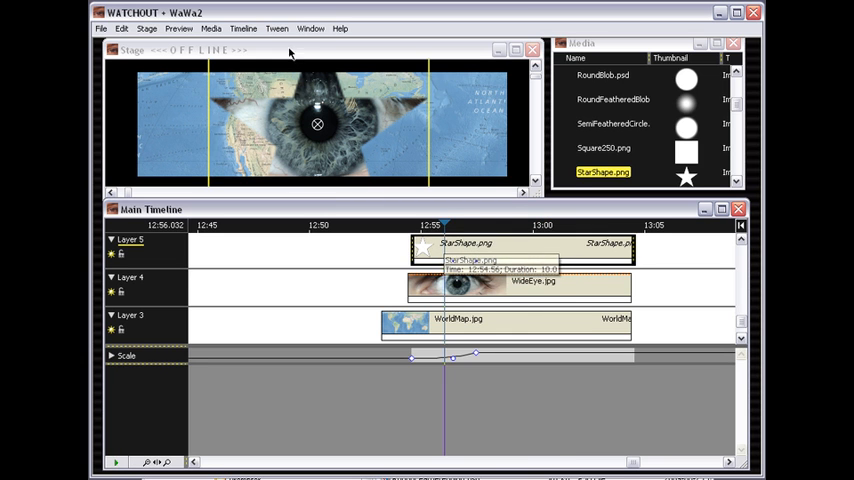
# Add a Rotation tween to the StarShape cue with a keyframe near 1x+194.4° and preview the spin
pyautogui.click(277, 28)
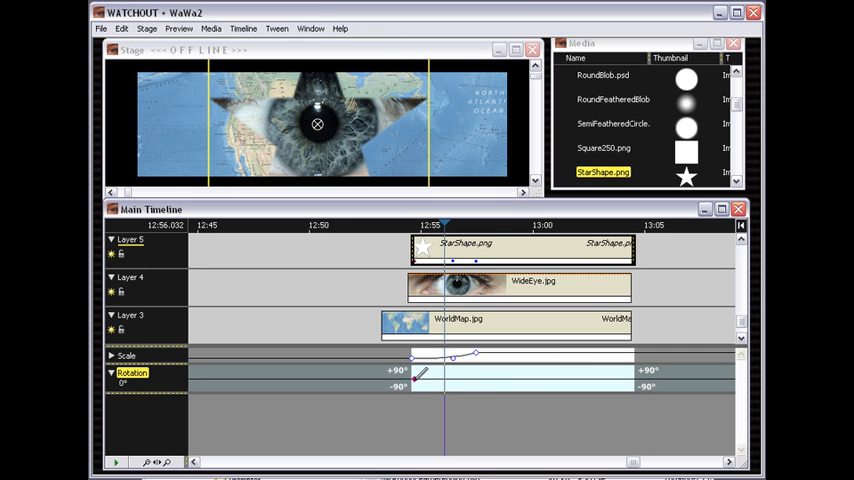
pyautogui.moveTo(410, 386); pyautogui.dragTo(462, 371)
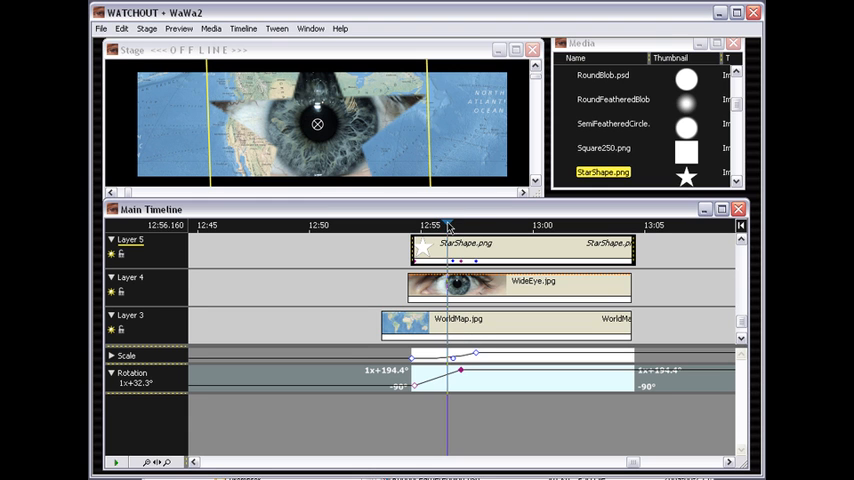
pyautogui.moveTo(448, 225); pyautogui.dragTo(455, 225)
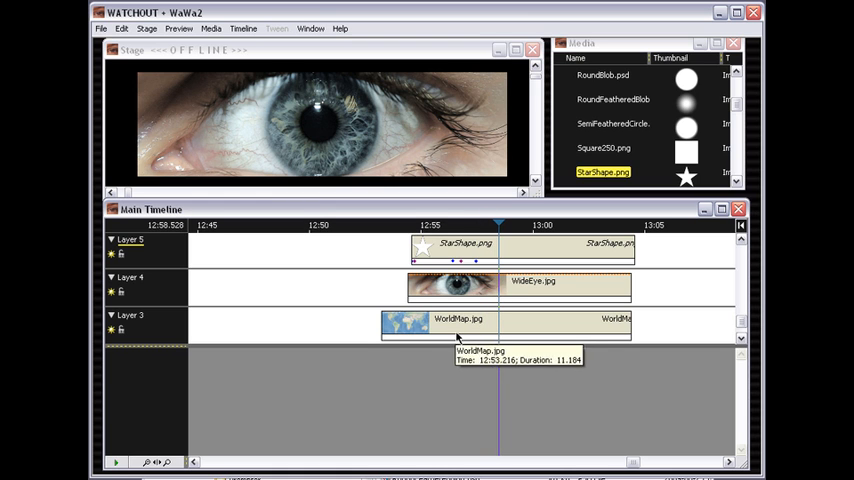
pyautogui.moveTo(636, 444)
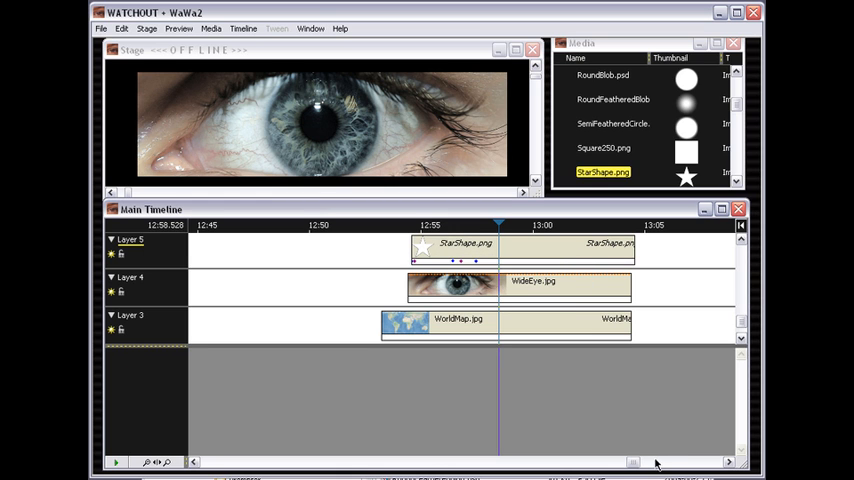
# Scroll the Main Timeline to about 13:15 and park playback at the Jagger cue start
pyautogui.hscroll(3)
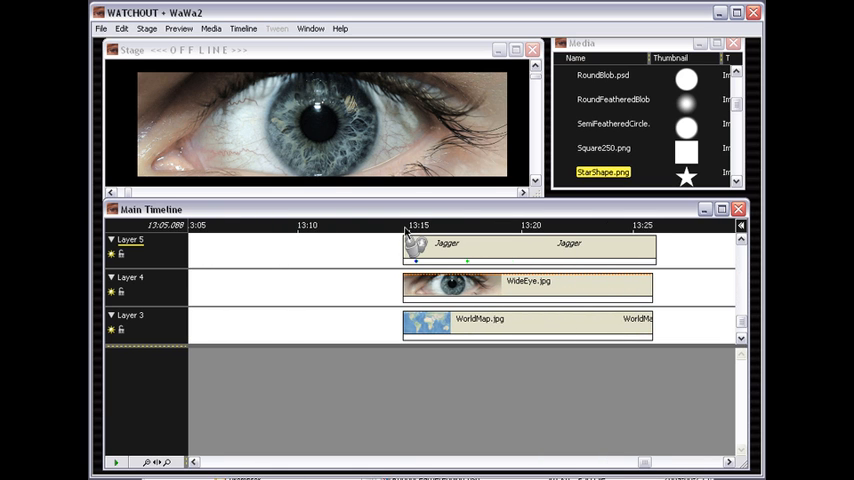
pyautogui.click(418, 225)
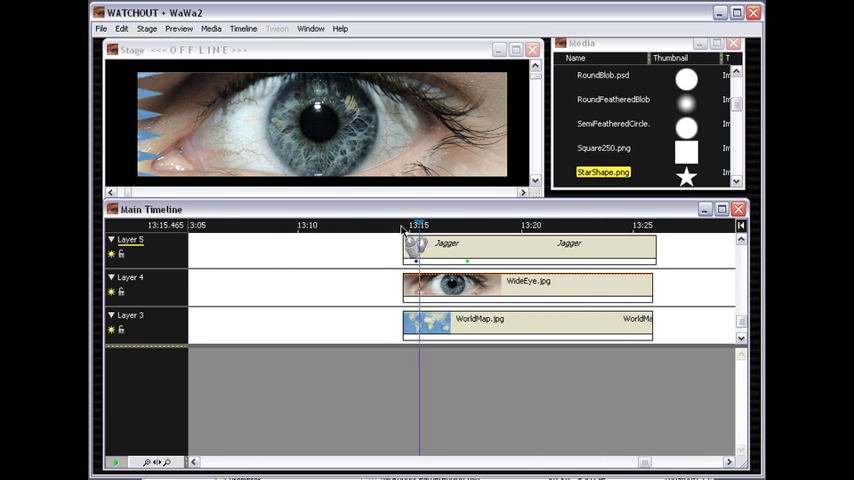